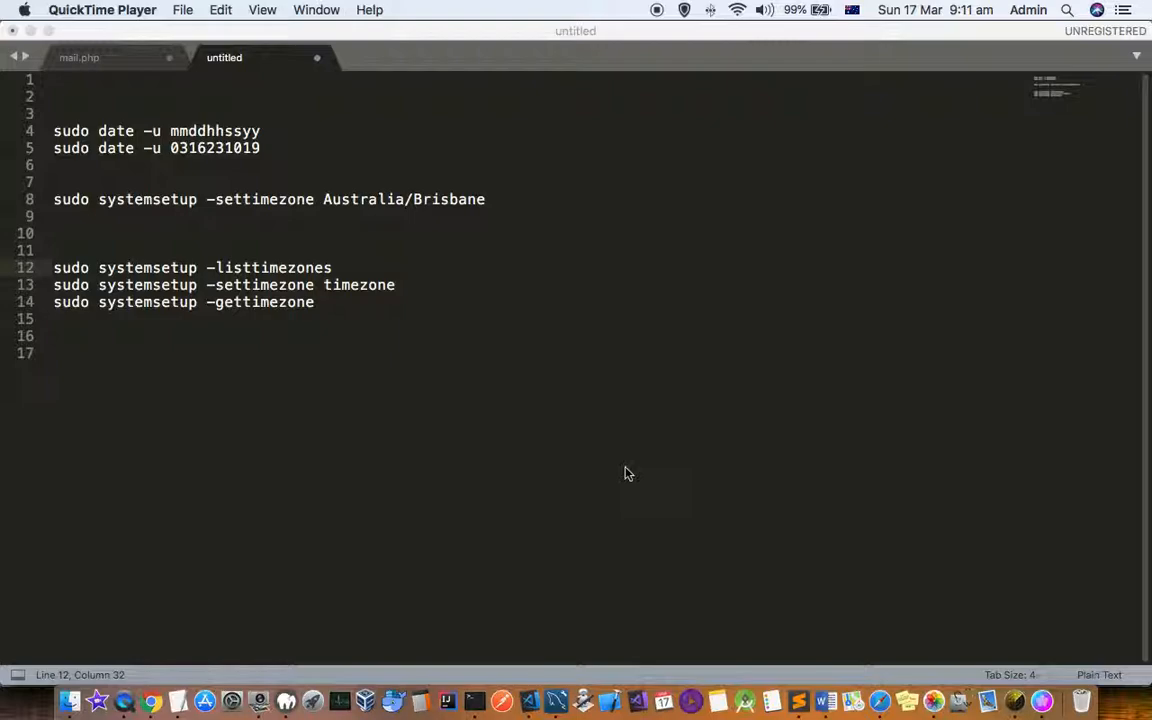
mouse_move(450, 282)
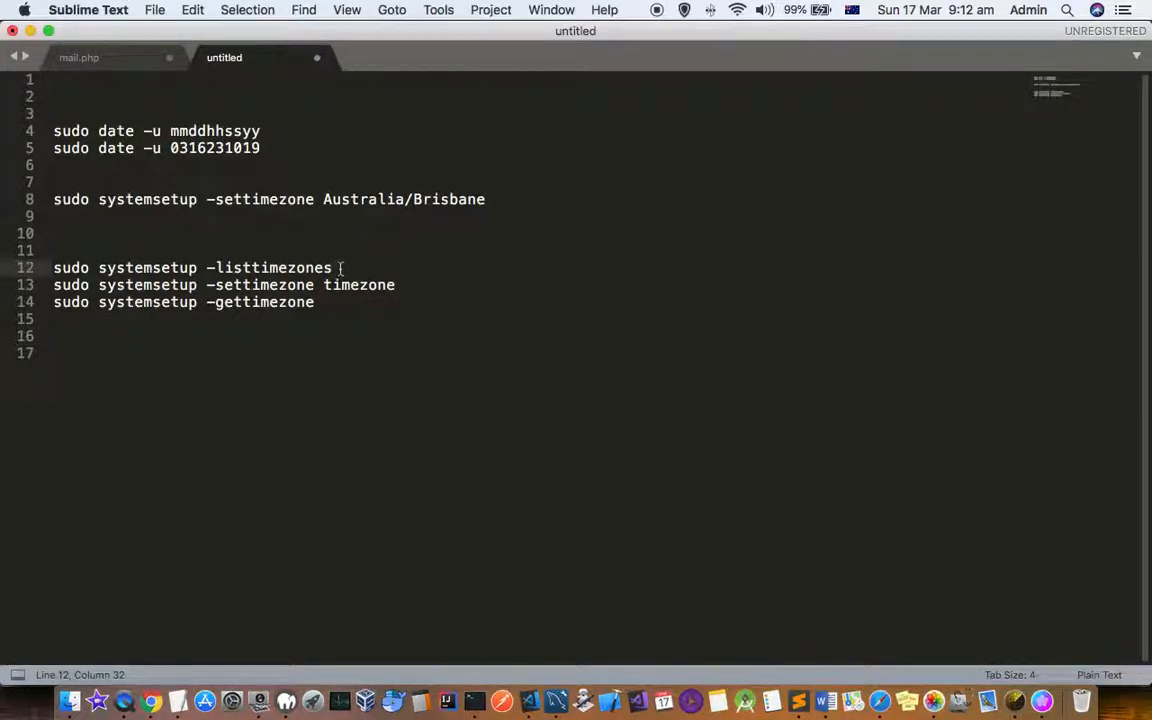
Step: Select the 'sudo systemsetup -listtimezones' line in the Sublime Text notes
triple_click(192, 267)
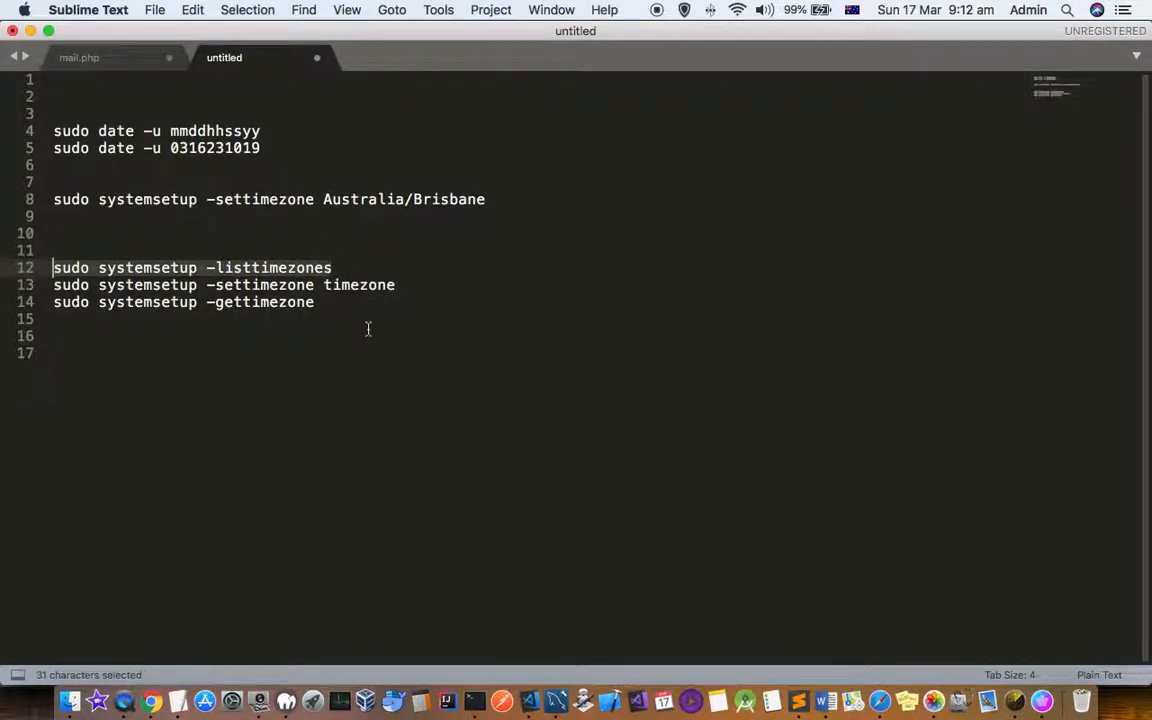
Step: Copy the listtimezones command and enter 'sudo systemsetup -gettimezone' in Terminal
key(cmd+c)
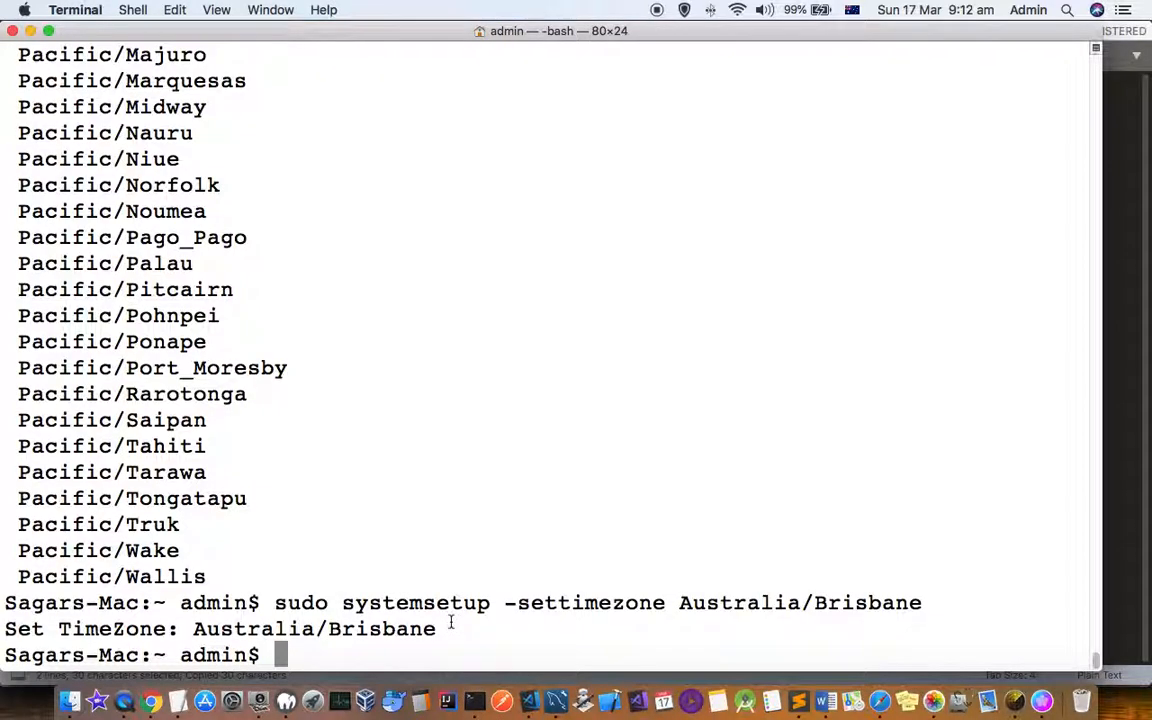
text(sudo systemsetup -gettimezone)
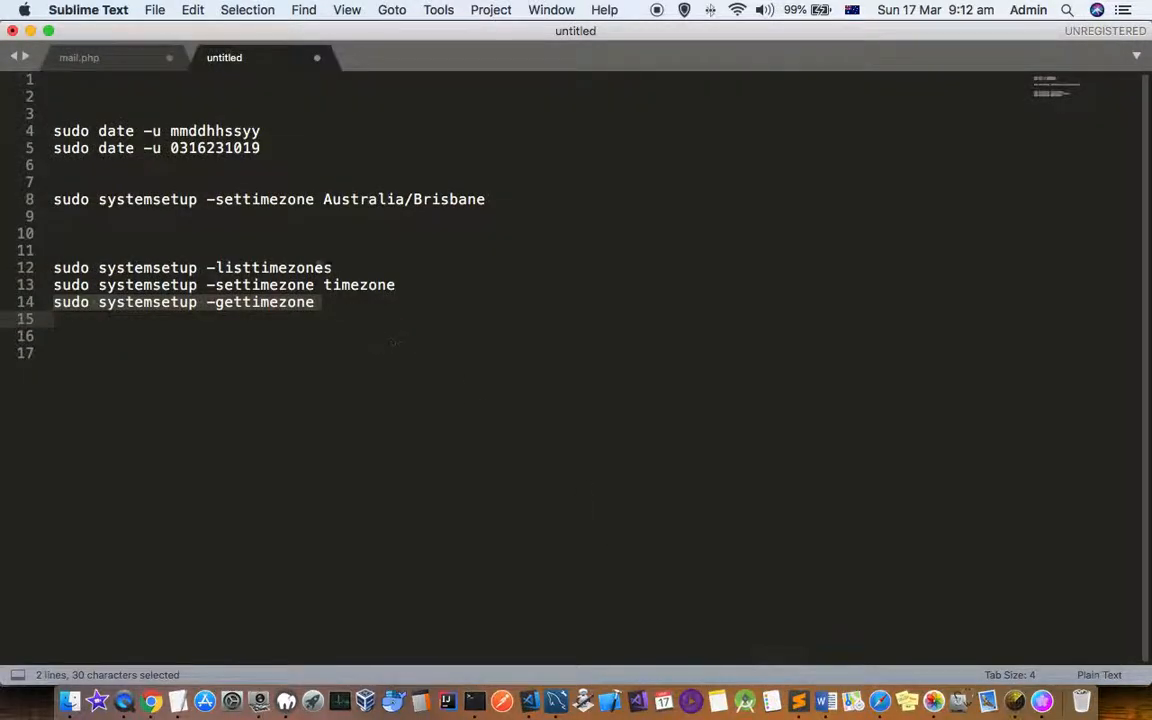
click(55, 233)
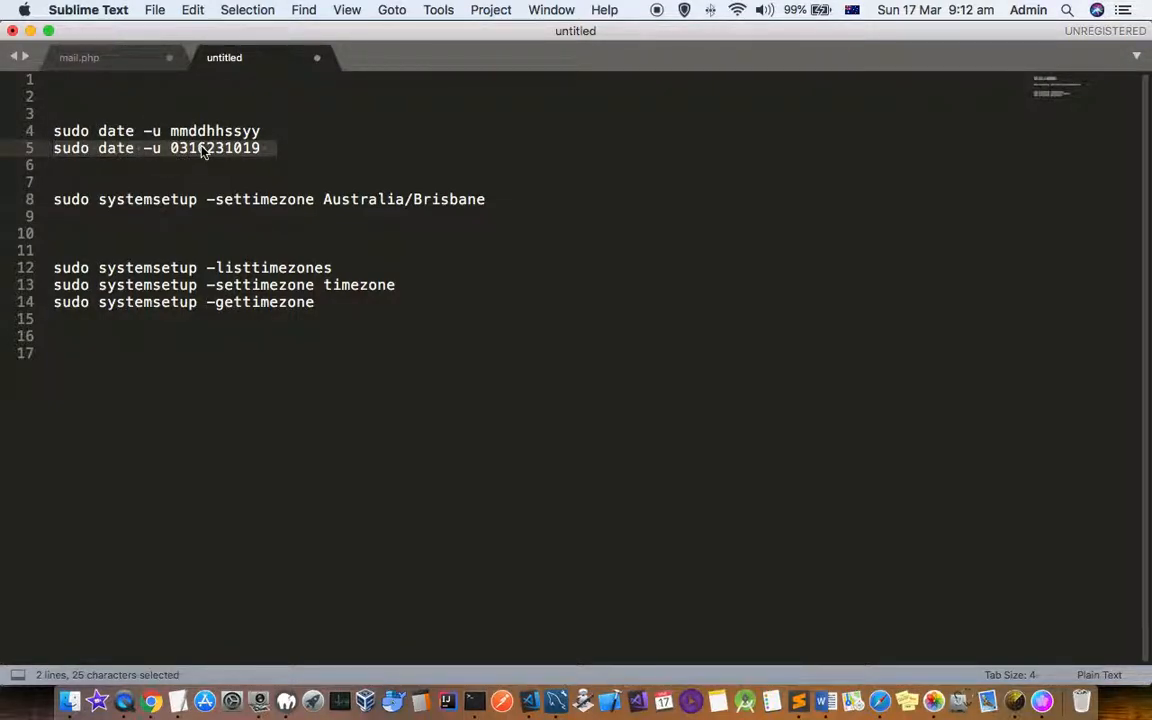
click(148, 148)
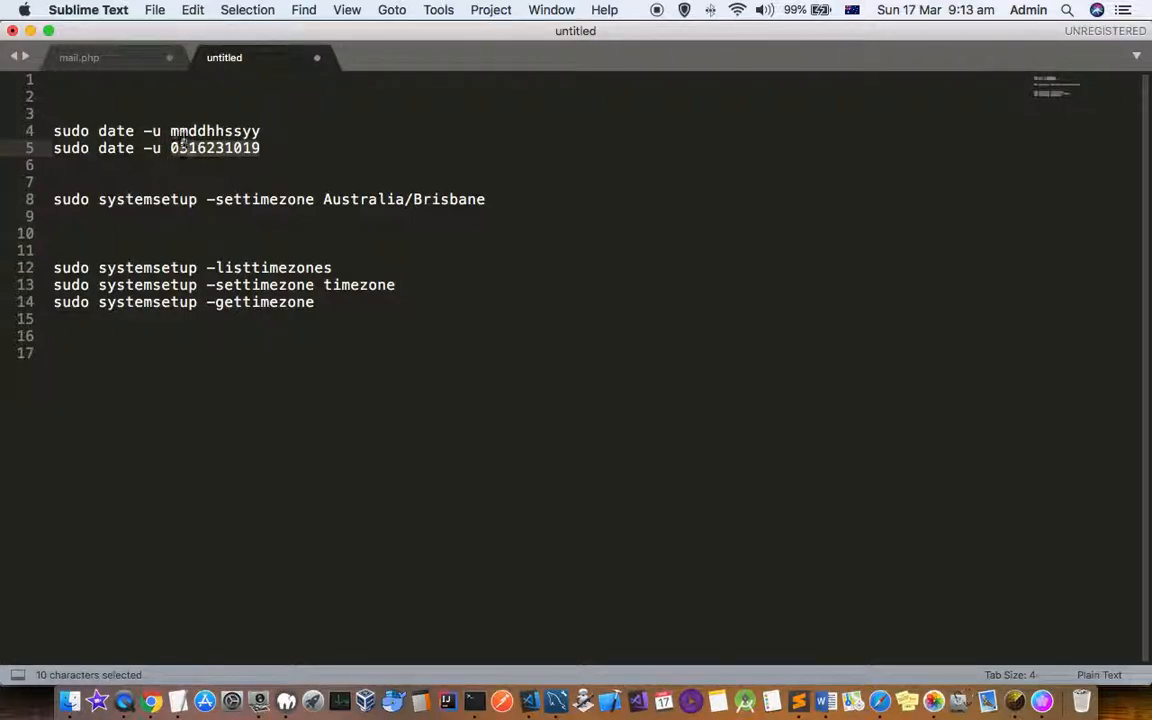
text(3)
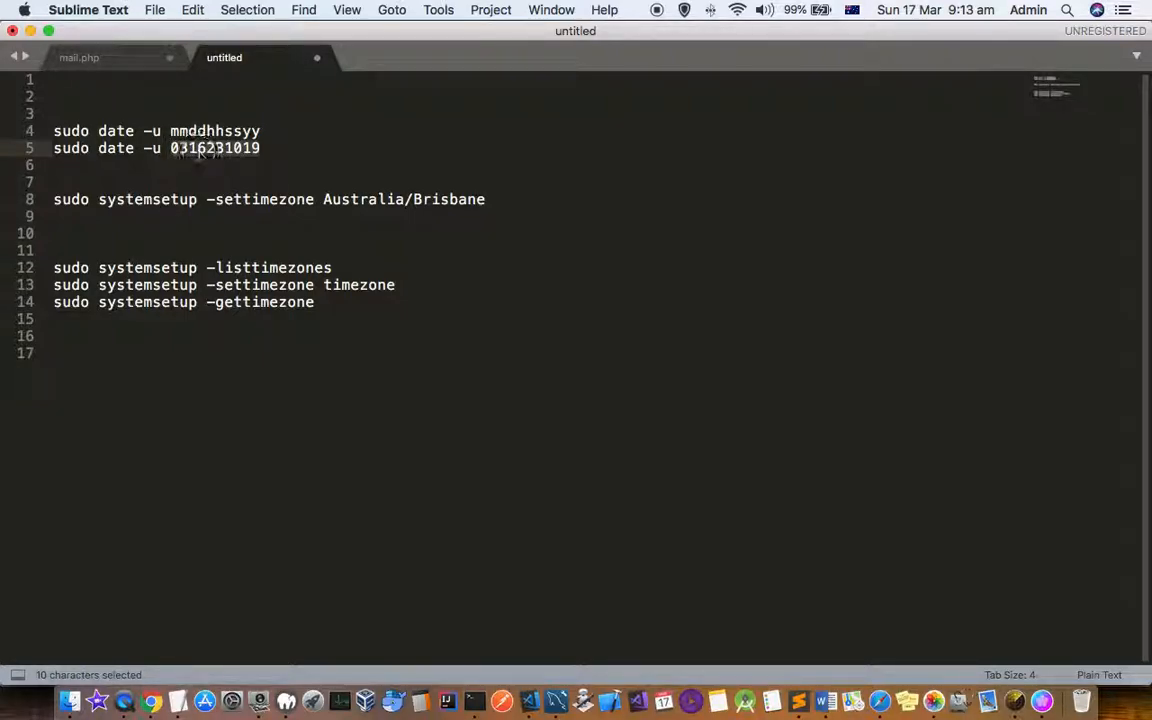
click(207, 148)
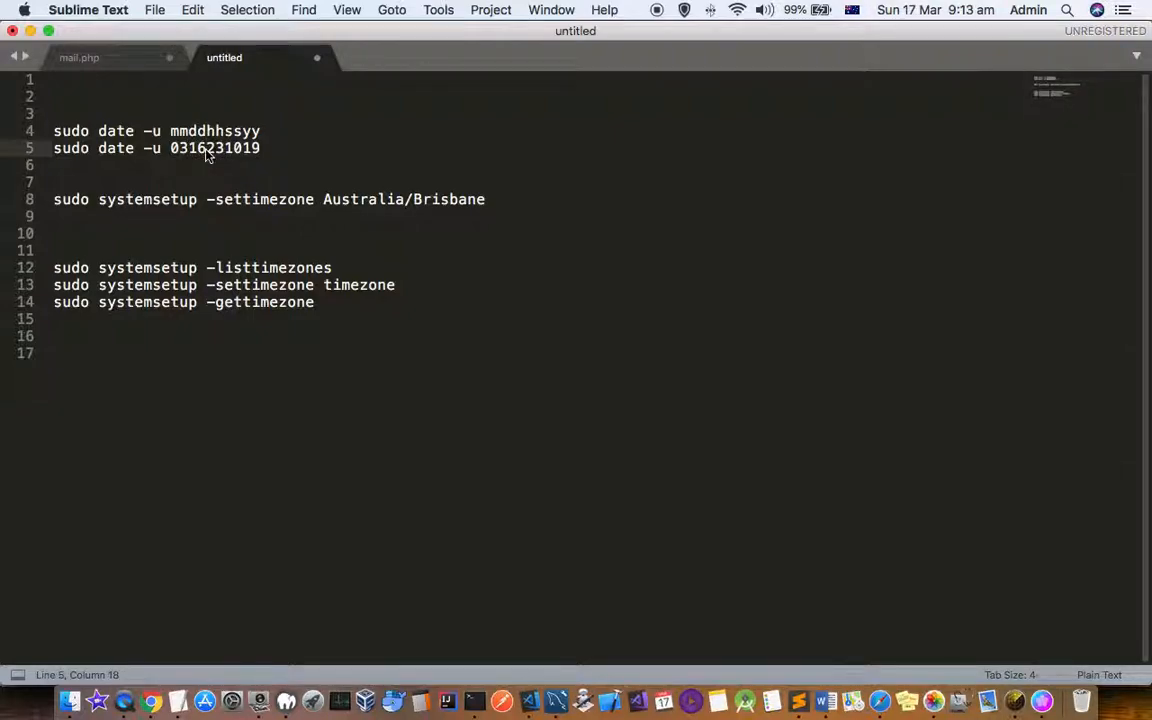
click(210, 148)
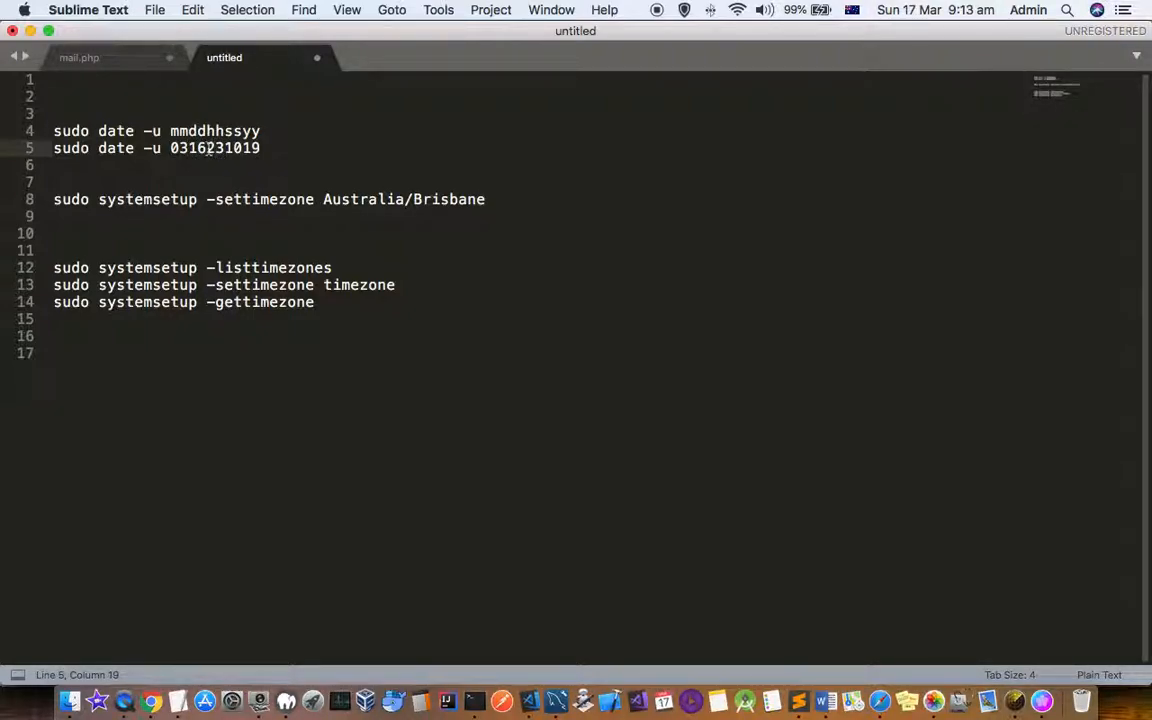
double_click(230, 148)
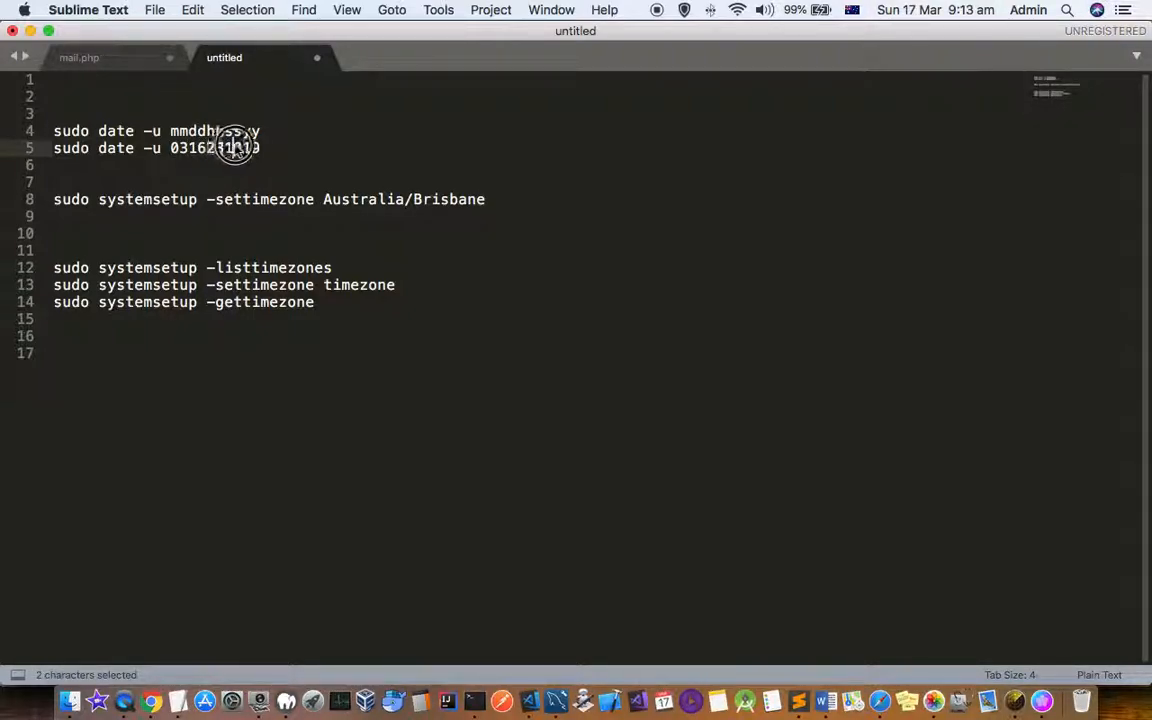
click(261, 148)
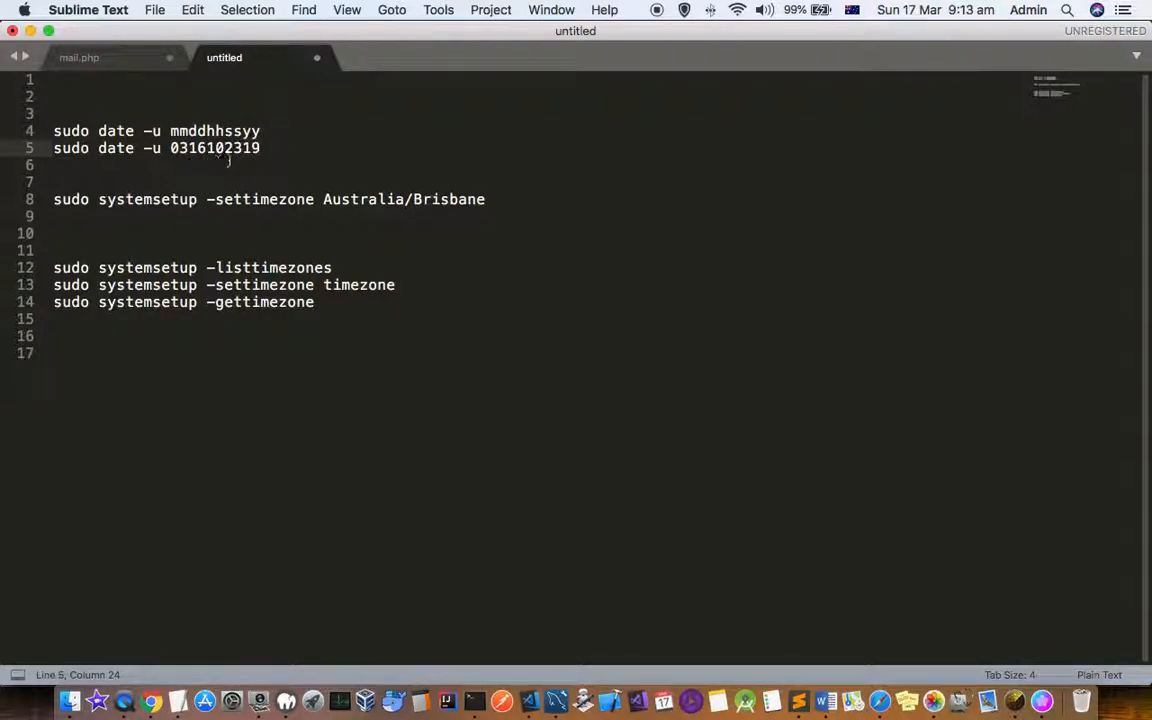
mouse_move(225, 163)
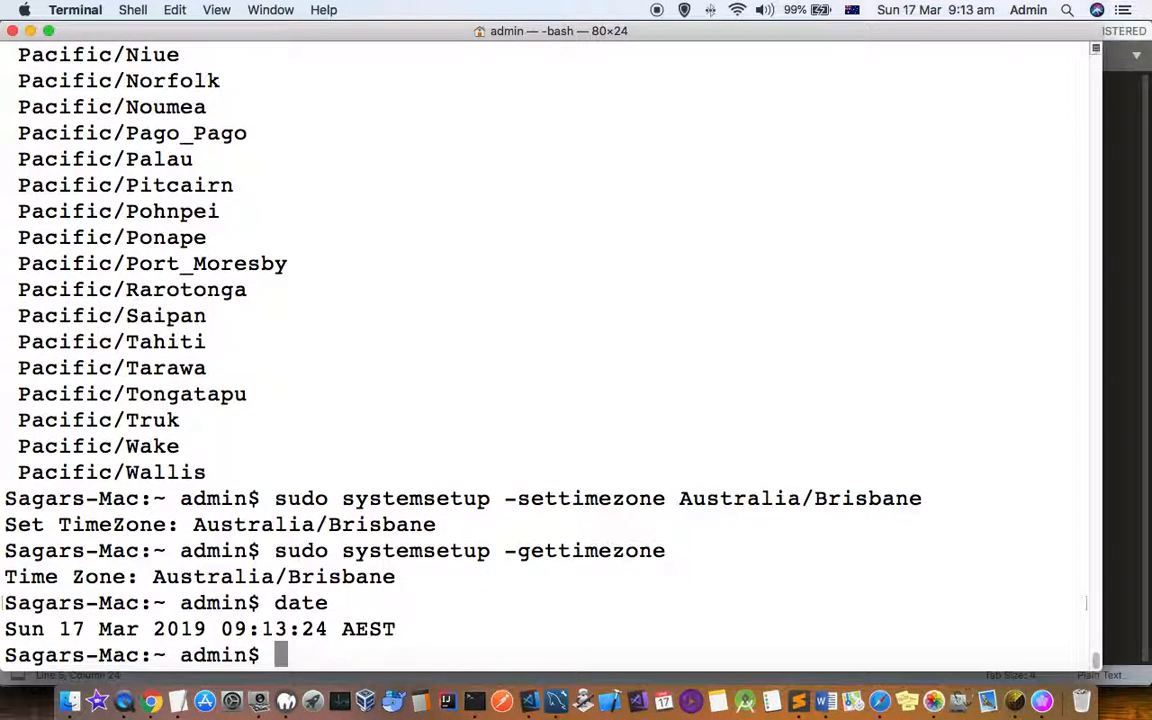
Step: Clear the screen and rerun date, showing 09:13 AEST and 23:13 UTC
text(clear)
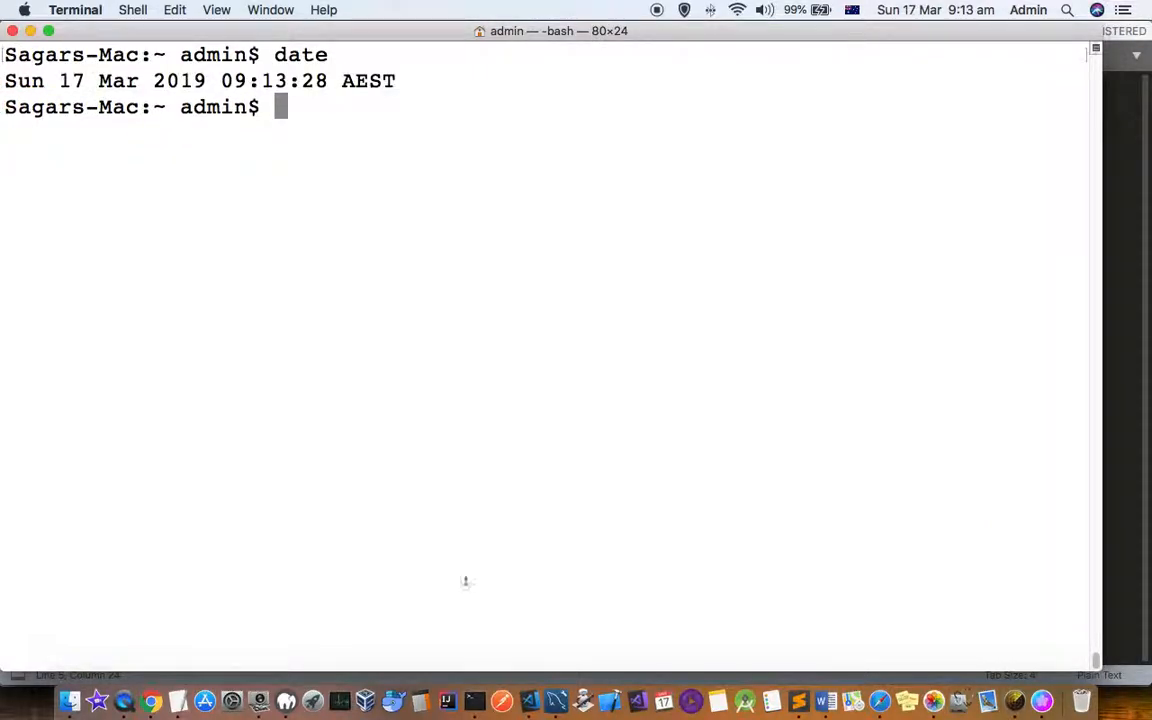
double_click(367, 81)
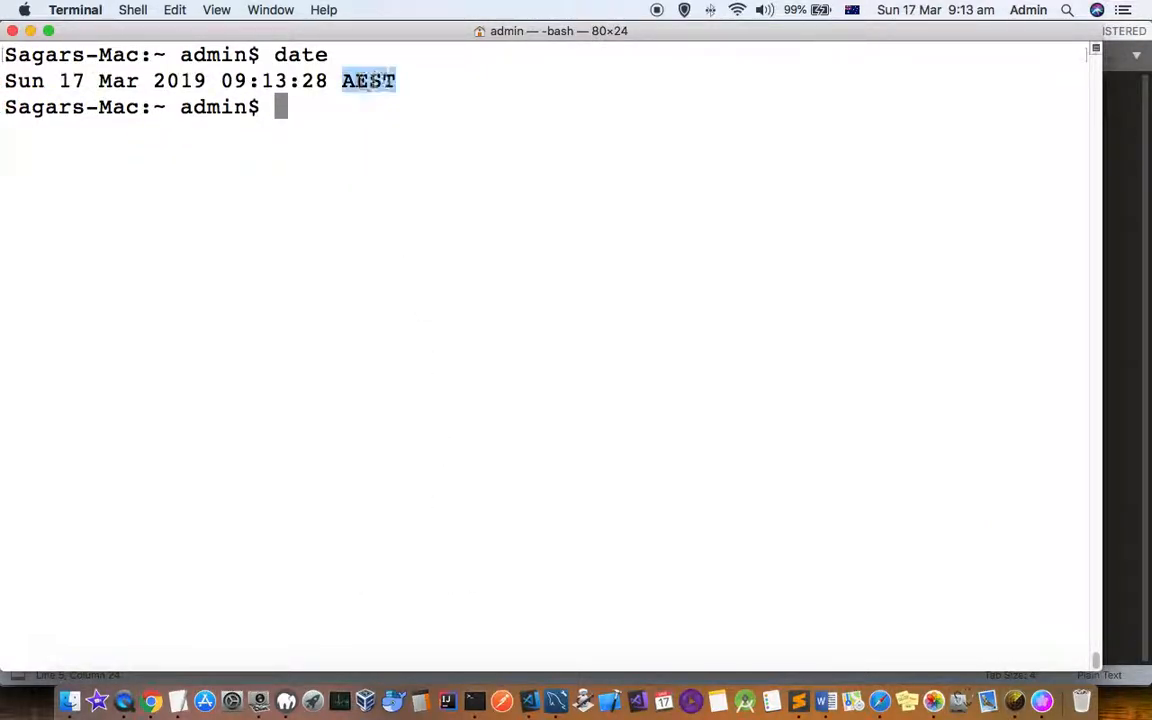
mouse_move(365, 91)
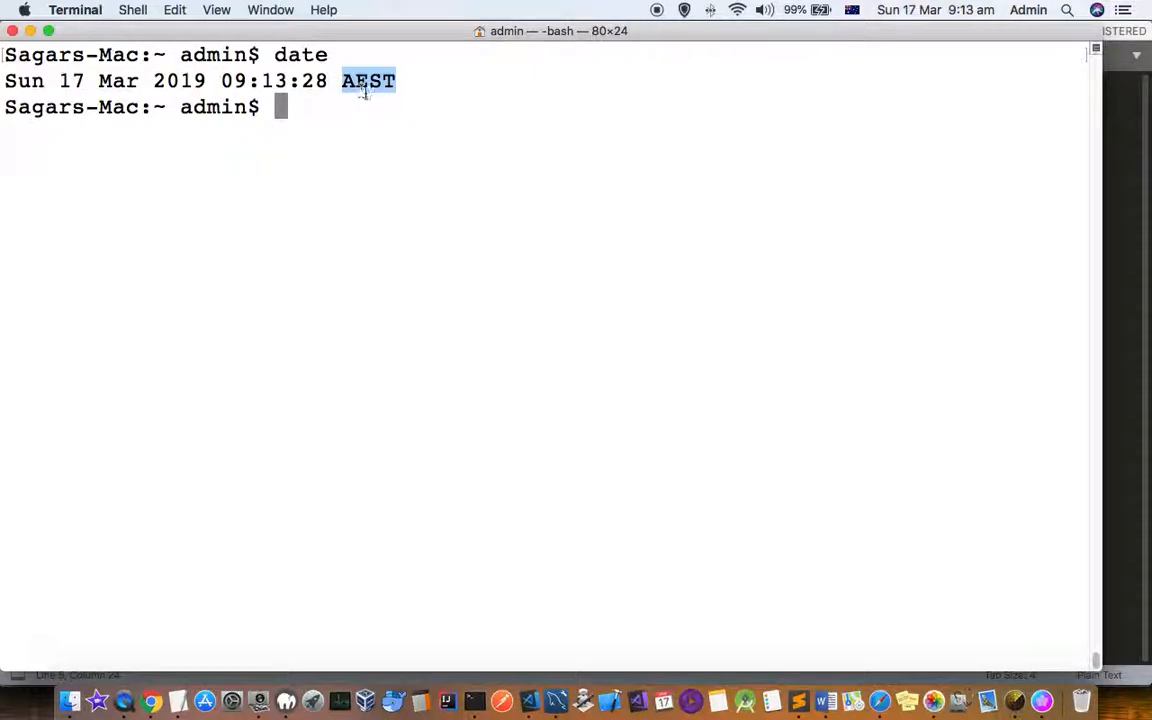
text(date -u)
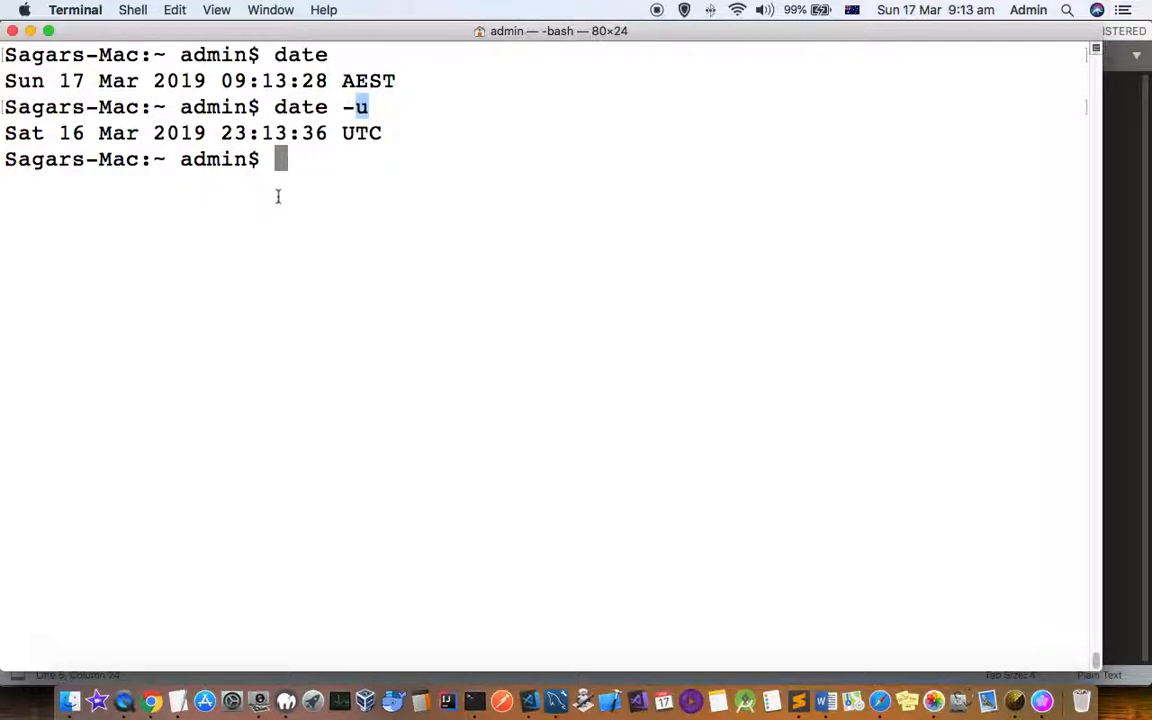
mouse_move(753, 548)
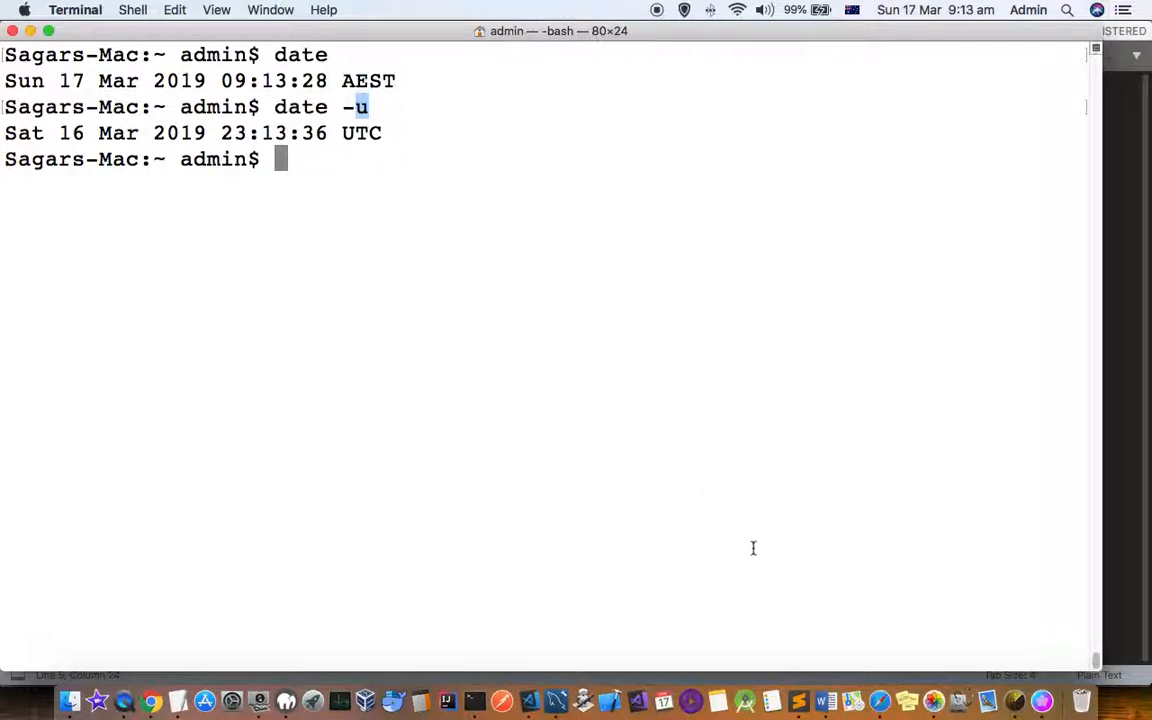
mouse_move(747, 285)
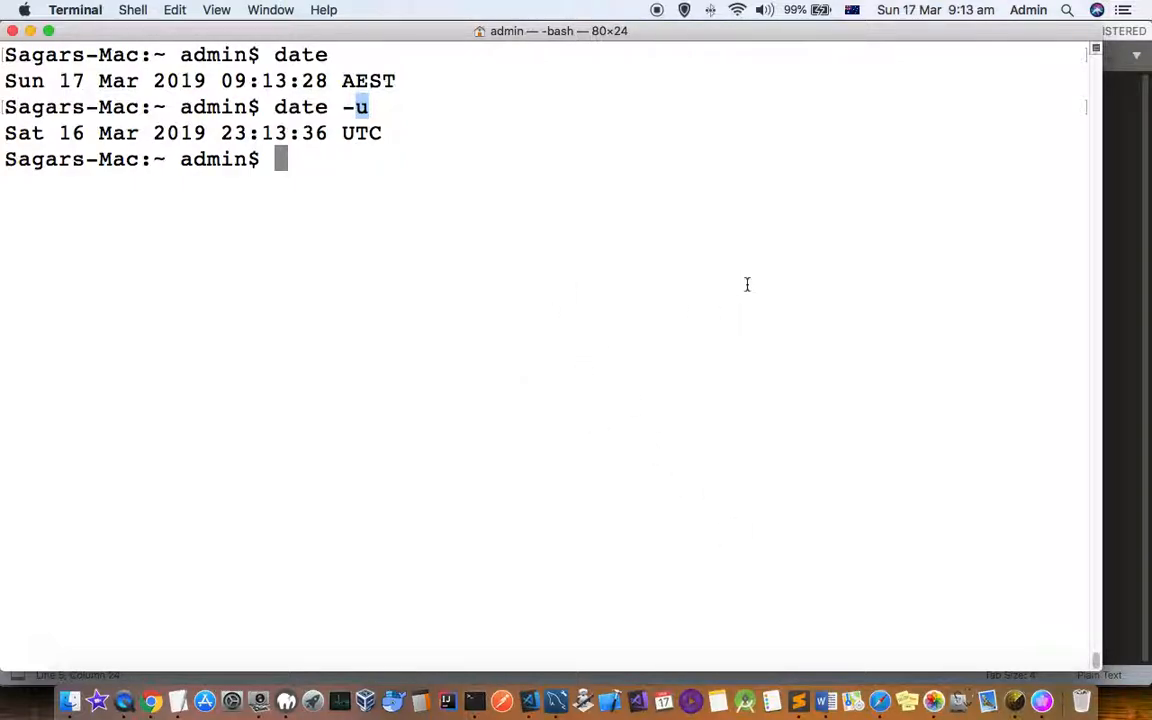